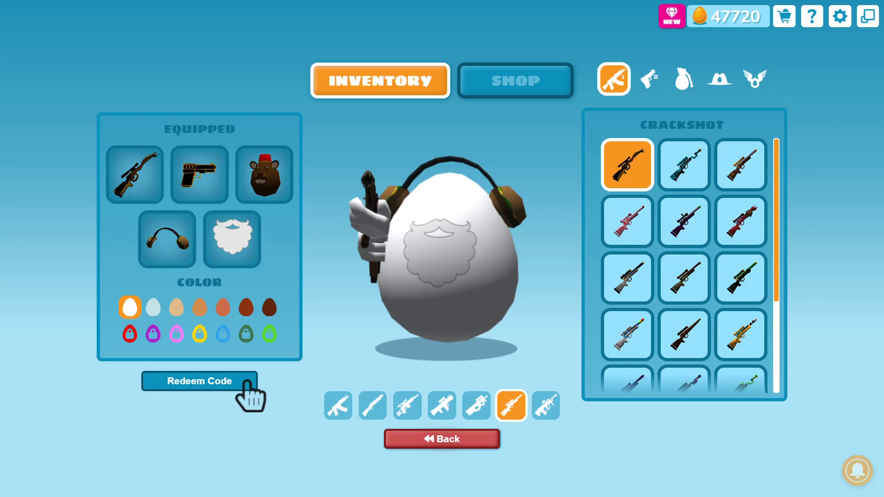
# Step: Redeem code SUREQUYMOI and accept the unlocked Crackshot sniper skin on the Code Cracked popup
pyautogui.click(199, 381)
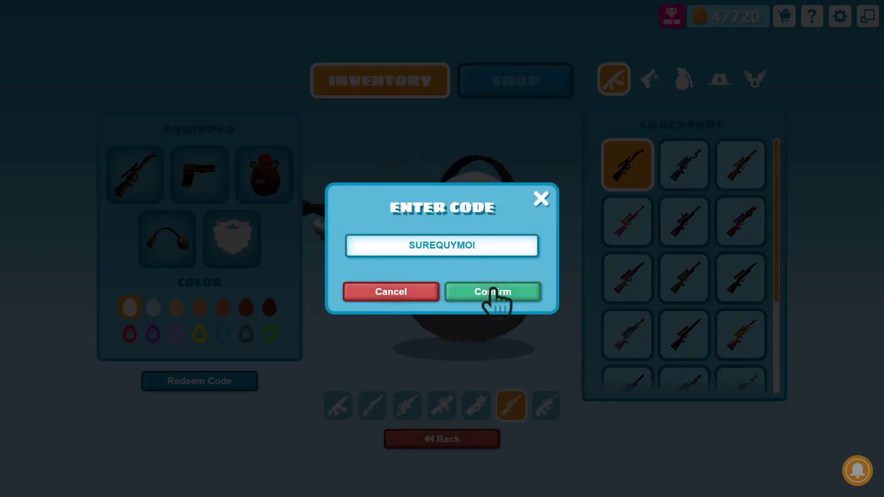
pyautogui.click(492, 292)
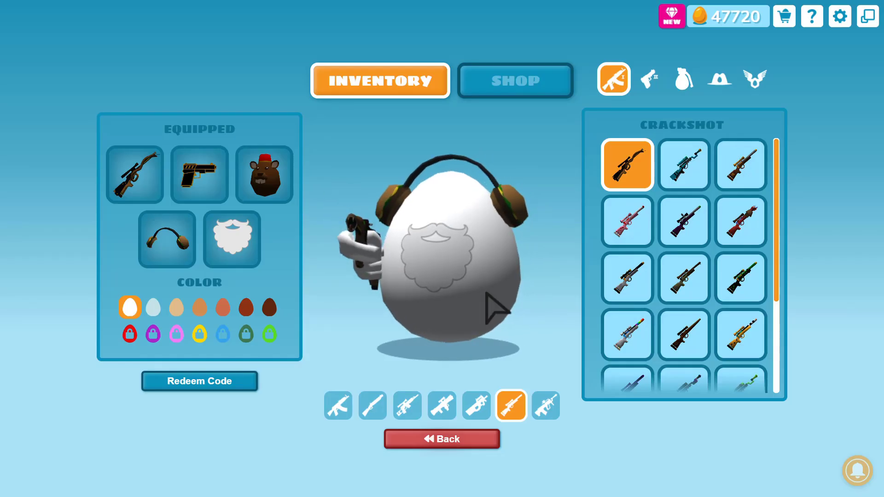
pyautogui.click(199, 381)
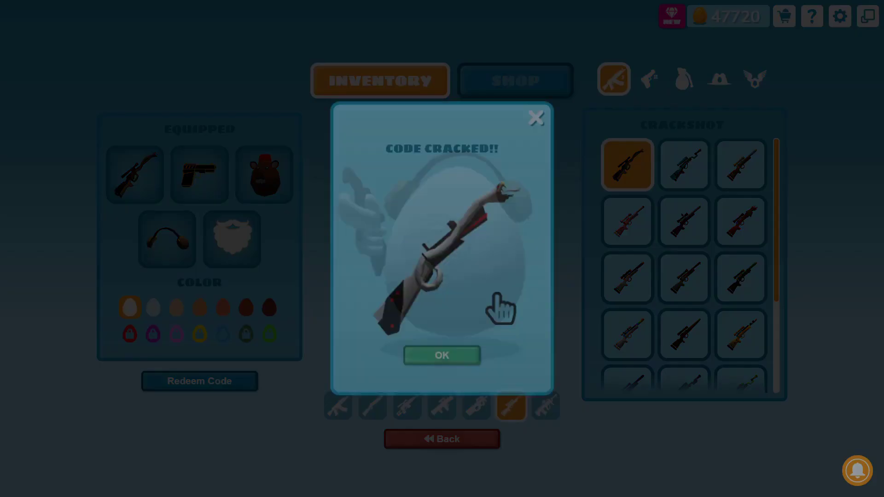
pyautogui.click(442, 355)
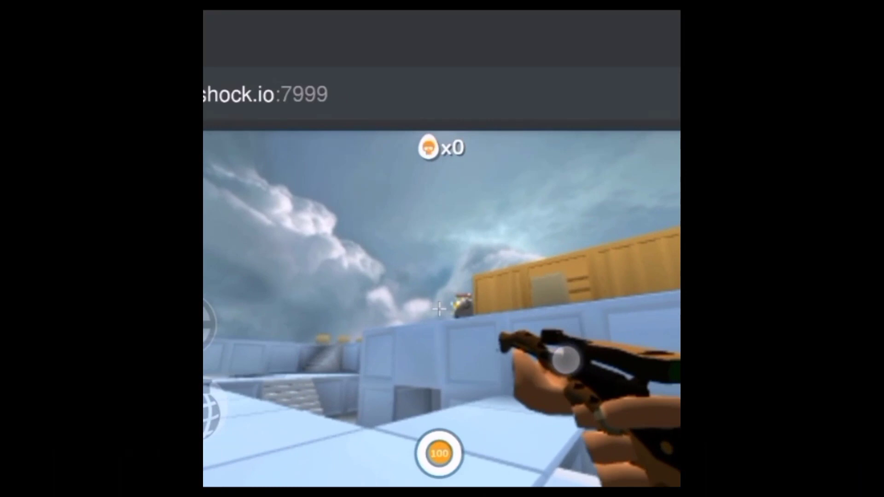
# Step: Fire the PEWPEW sniper at an enemy egg for the first kill
pyautogui.click(439, 299)
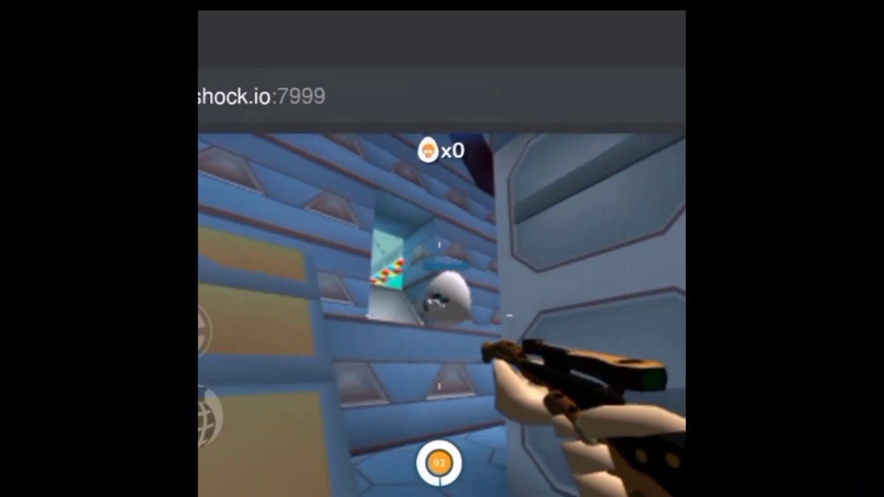
pyautogui.click(442, 308)
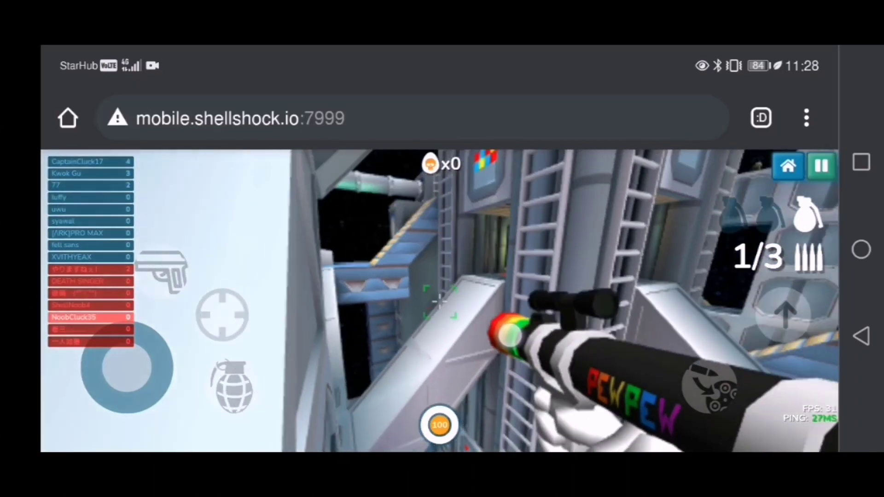
pyautogui.click(439, 313)
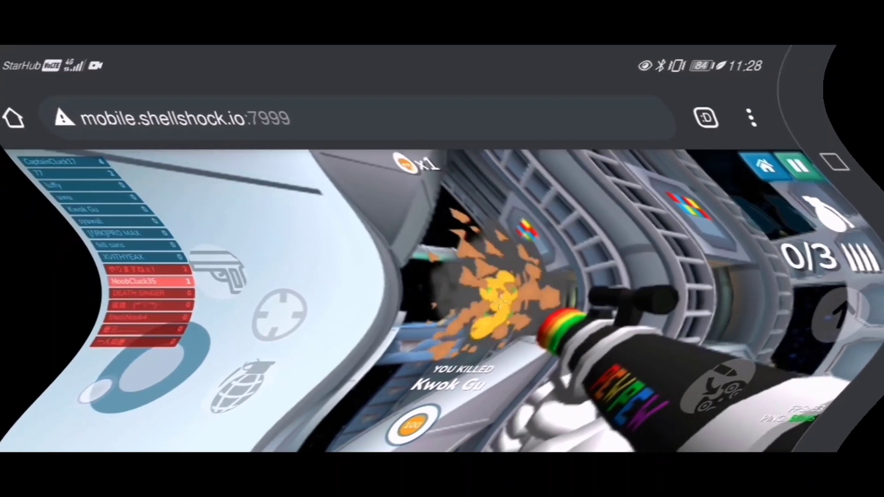